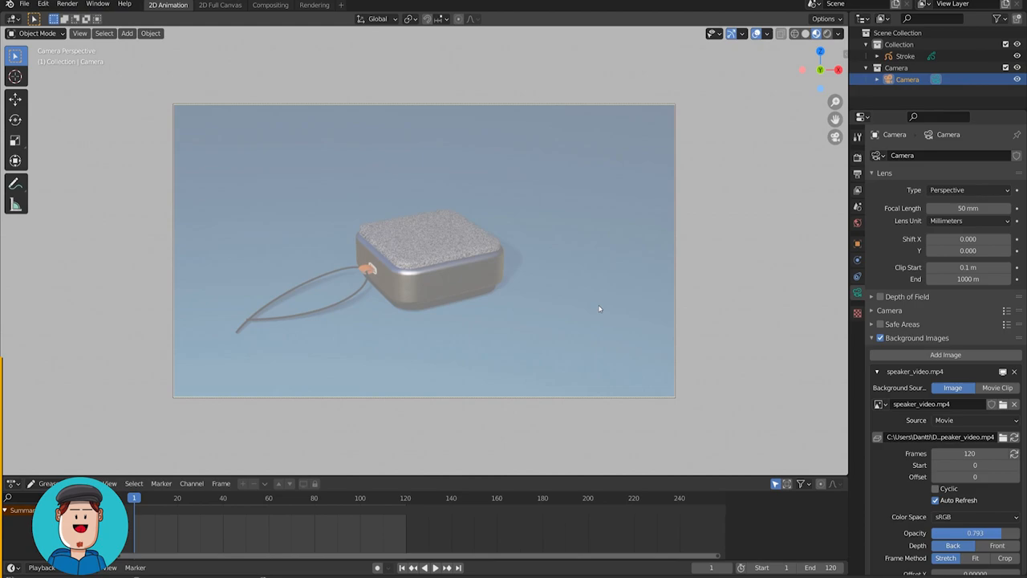
- Raise the speaker_video.mp4 camera background image opacity to 1.000
click(412, 568)
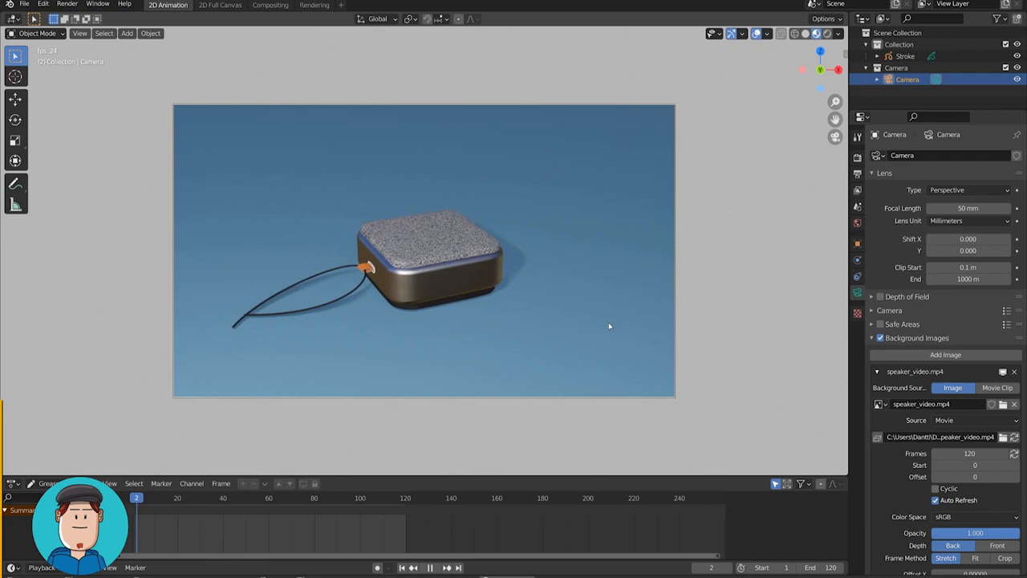